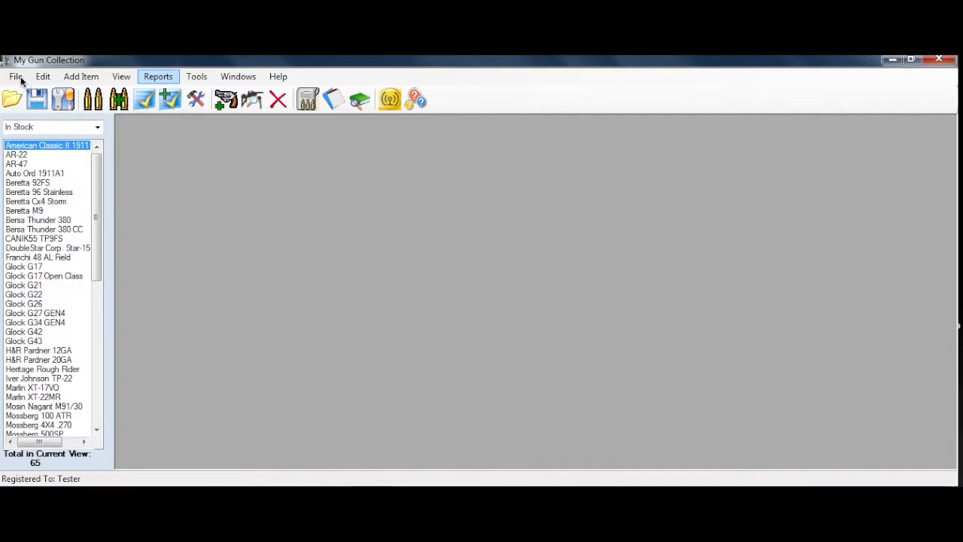
- Exit My Gun Collection from the File menu
click(15, 76)
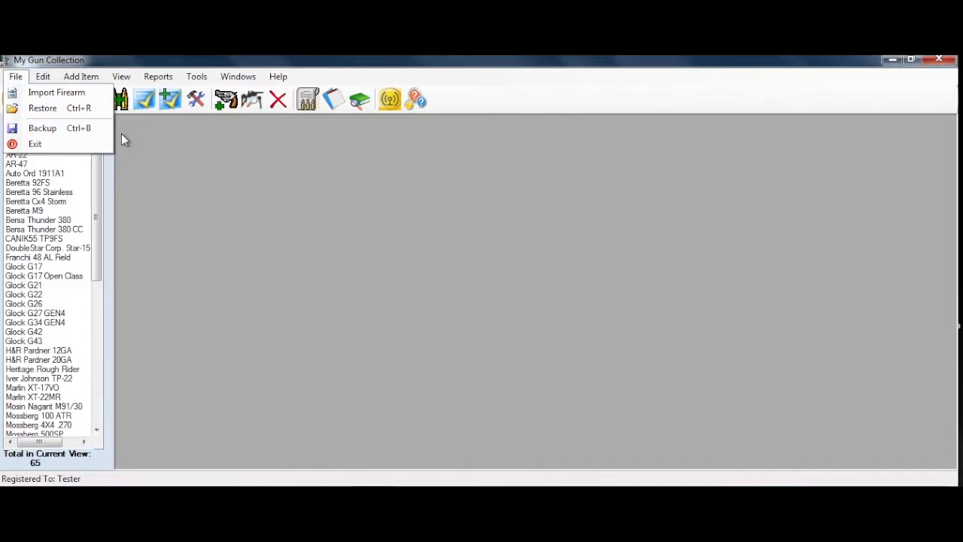
mouse_move(49, 145)
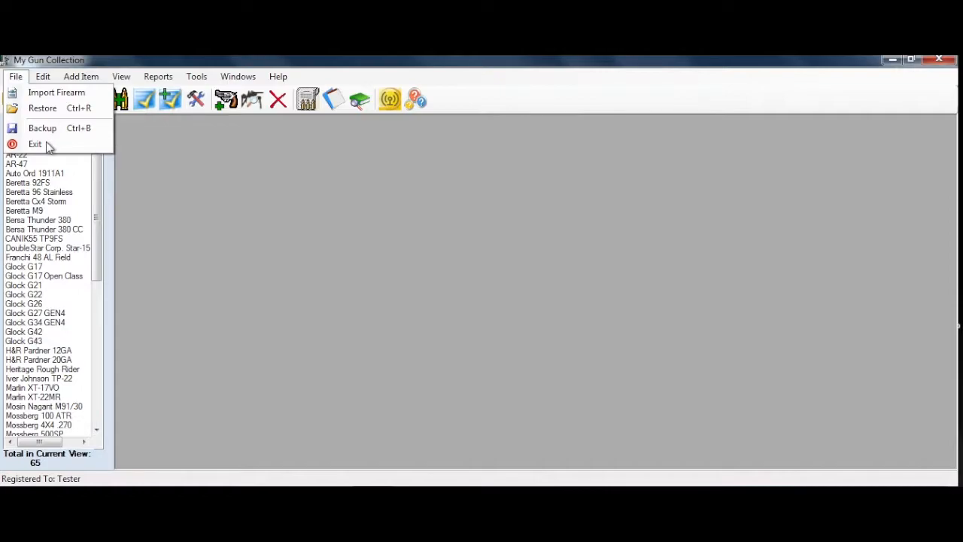
click(35, 143)
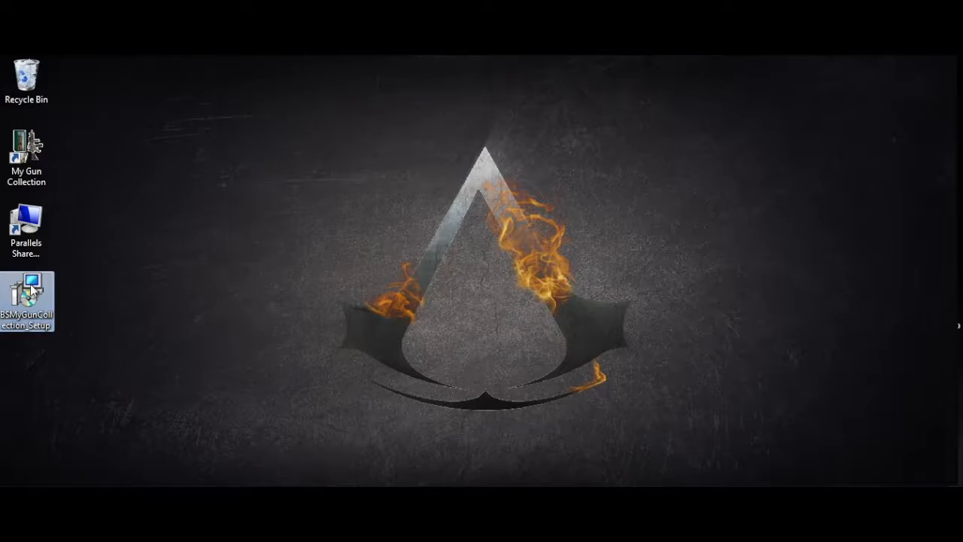
- Run the My Gun Collection setup with the default install folder, then close the installer
click(391, 259)
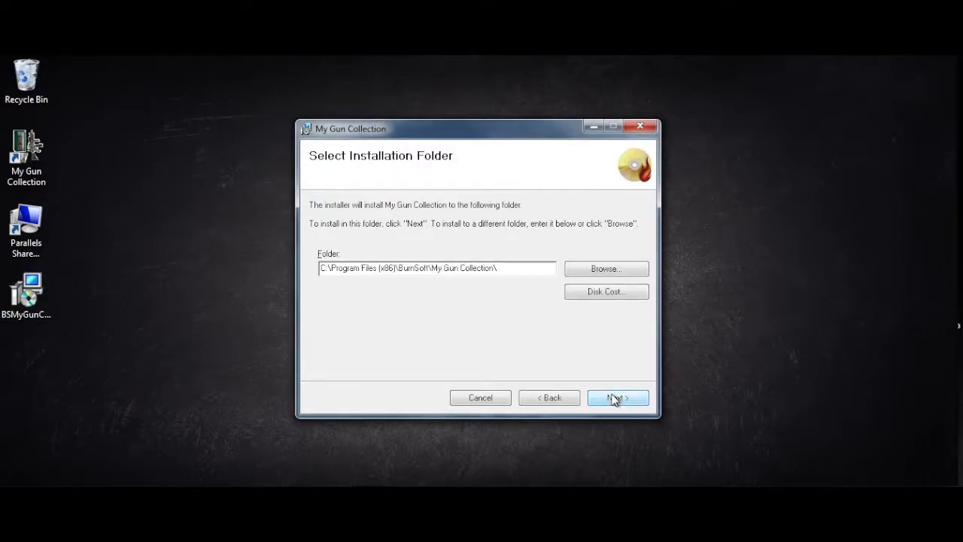
click(616, 397)
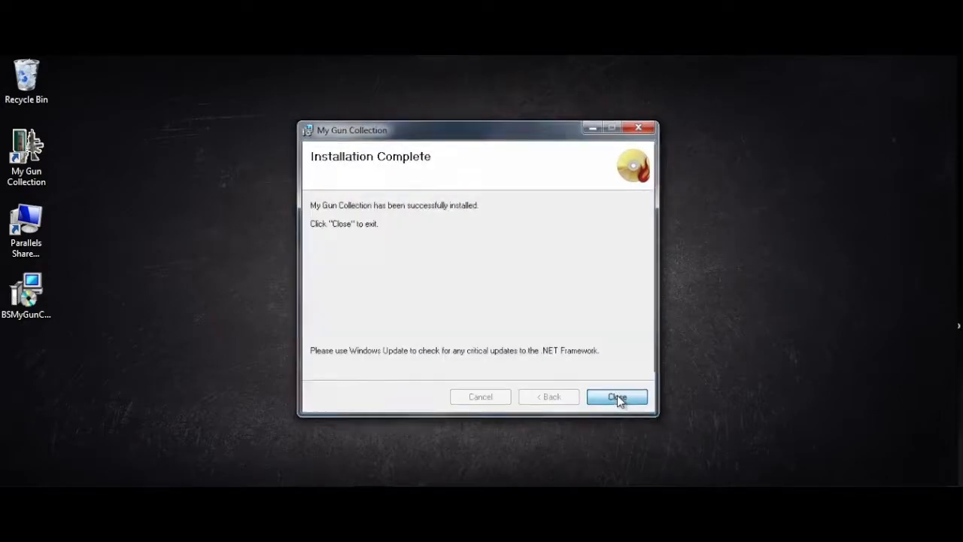
click(616, 396)
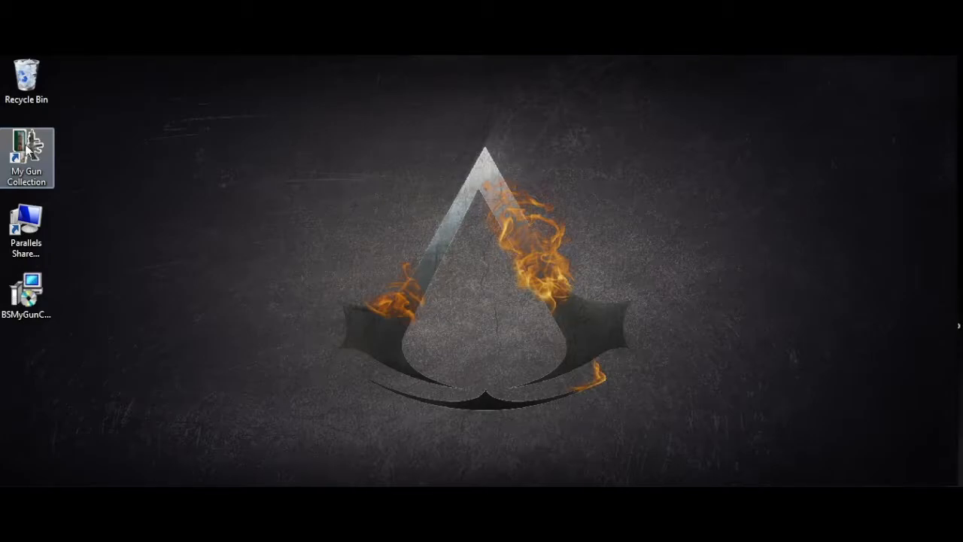
- Relaunch My Gun Collection from its desktop shortcut and accept the database hotfix prompt
double_click(26, 158)
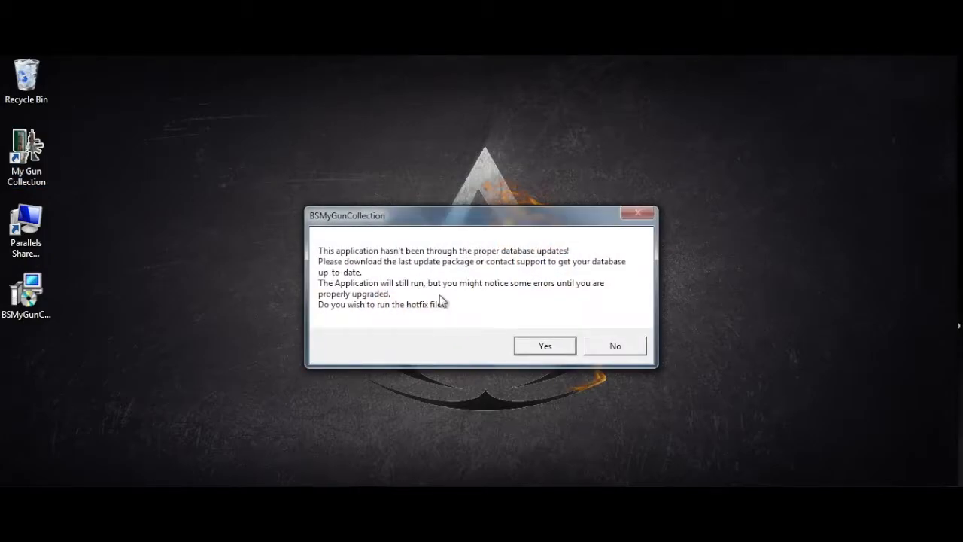
mouse_move(453, 325)
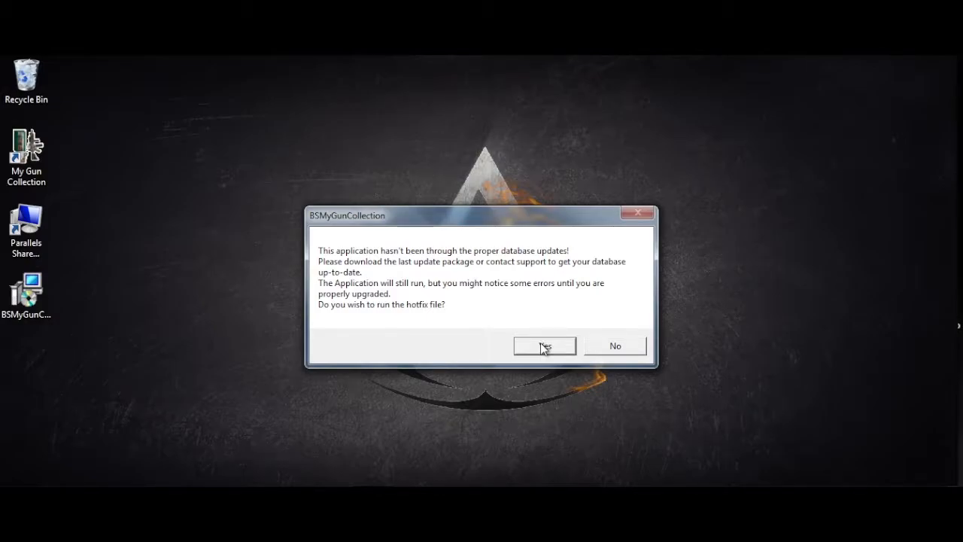
click(544, 345)
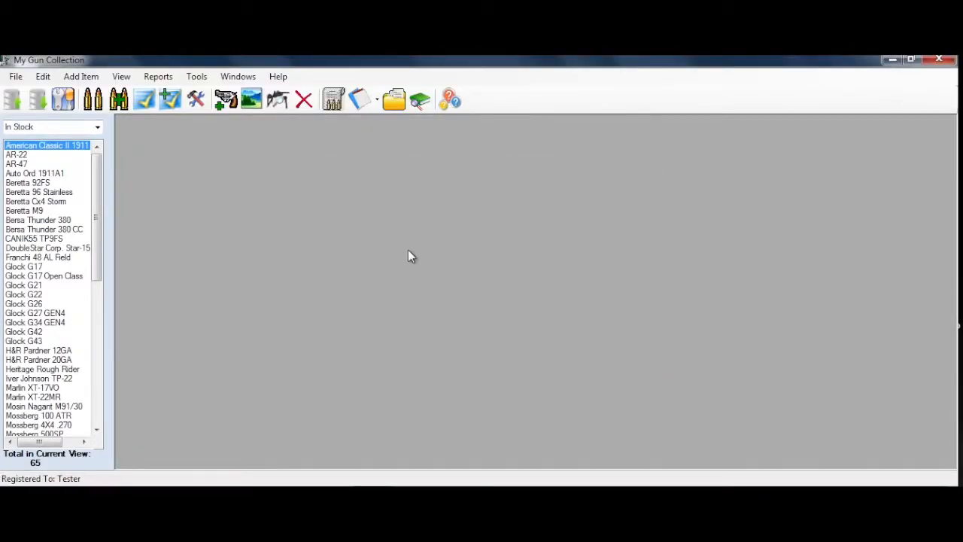
mouse_move(323, 148)
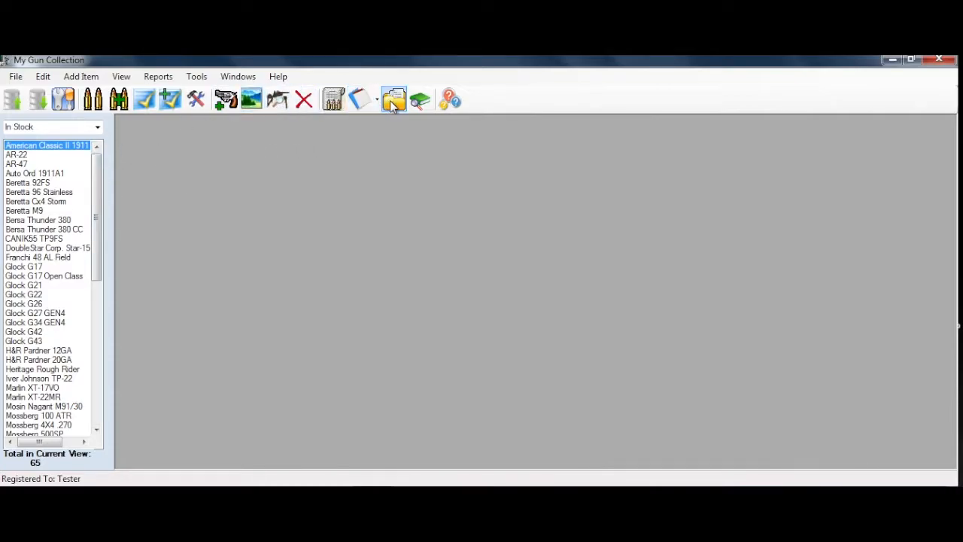
click(395, 98)
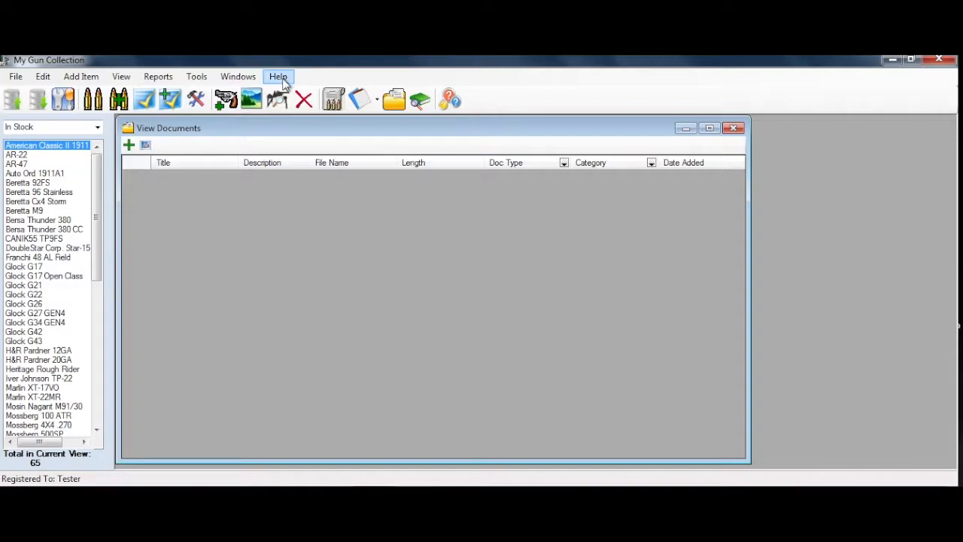
click(278, 76)
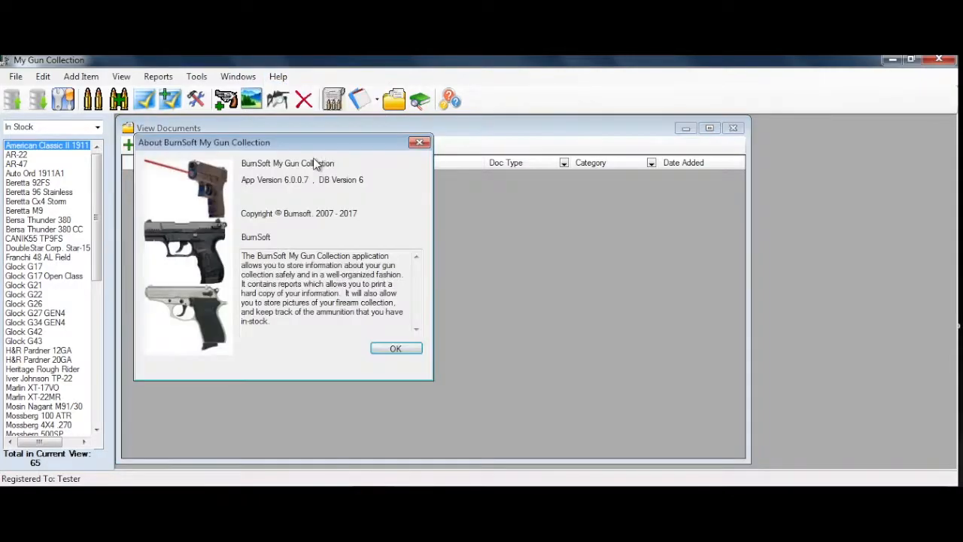
mouse_move(322, 189)
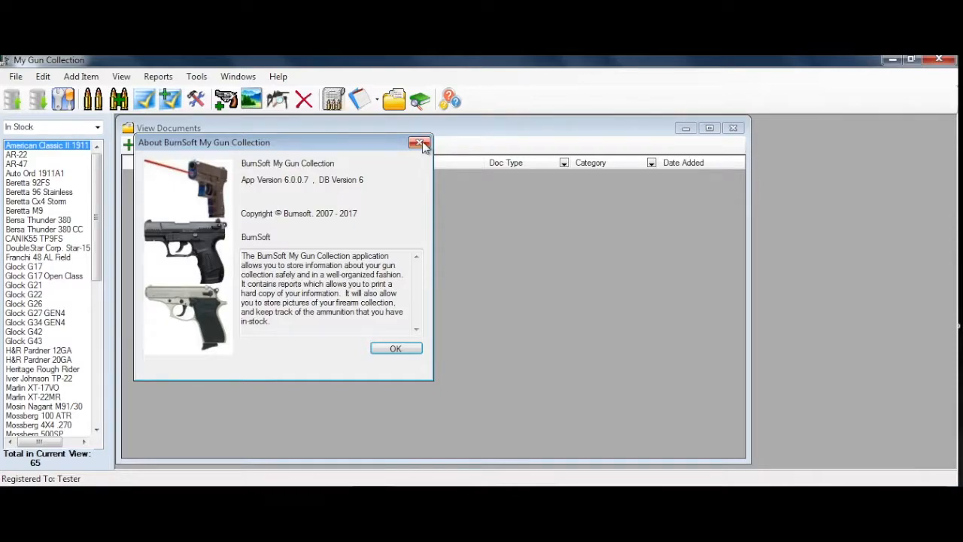
click(420, 143)
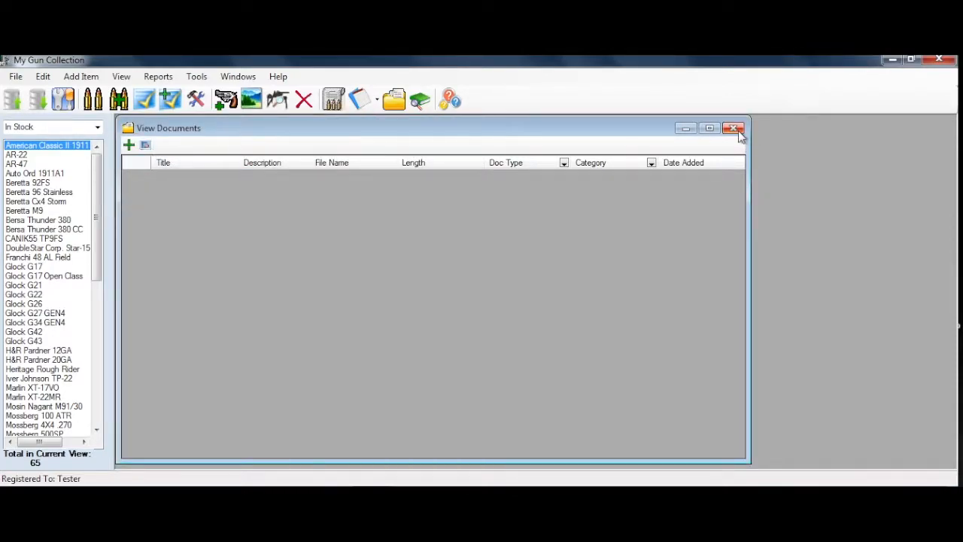
click(735, 128)
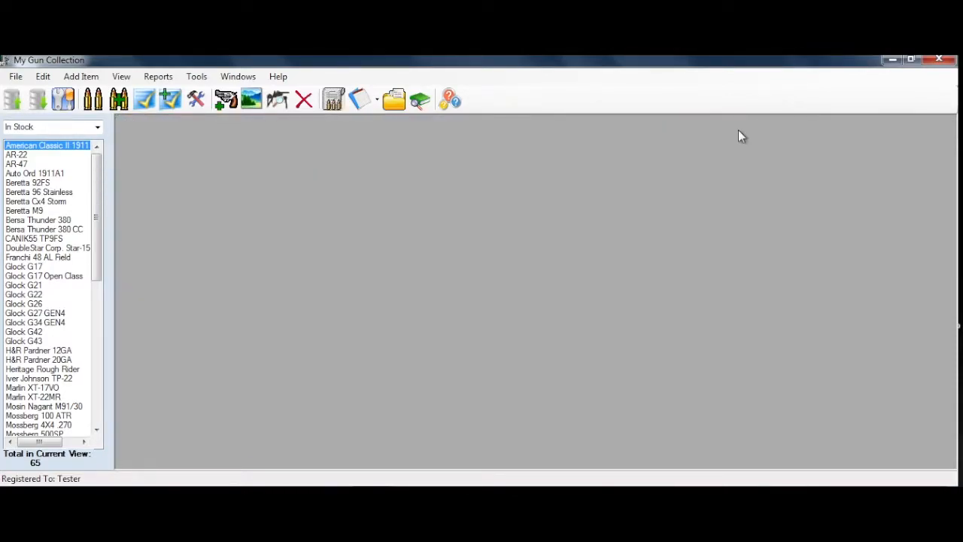